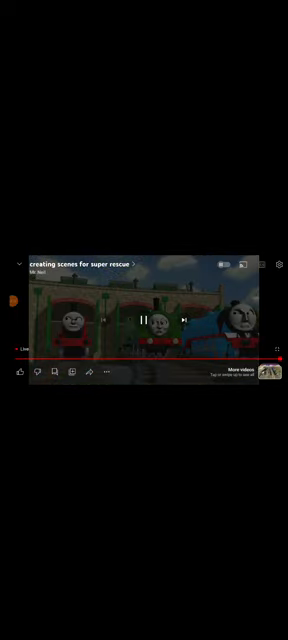
Play 'creating scenes for super rescue' full-screen, showing the diesel engines in the shed.
click(144, 320)
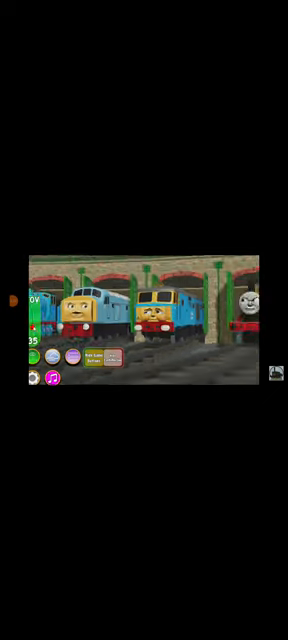
Exit full screen into the mini-player and scroll back up the channel page.
click(144, 320)
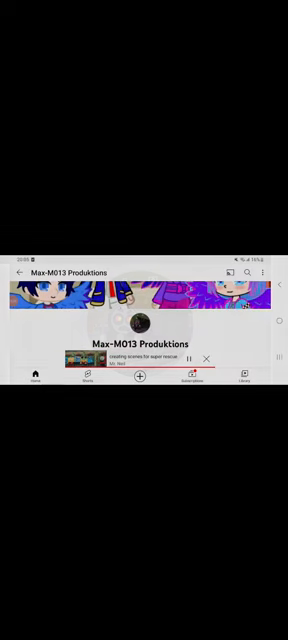
scroll(up, 3)
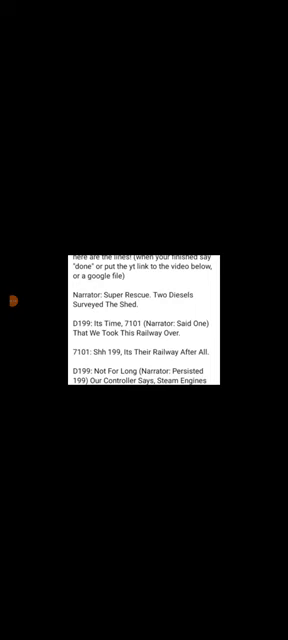
Scroll the Super Rescue script to its Roles list: Henry, 7101, D199, signalman, narrator.
scroll(up, 3)
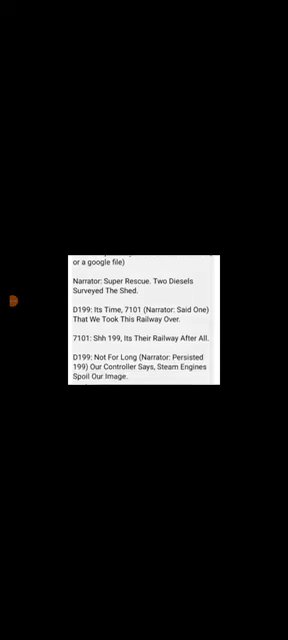
scroll(up, 3)
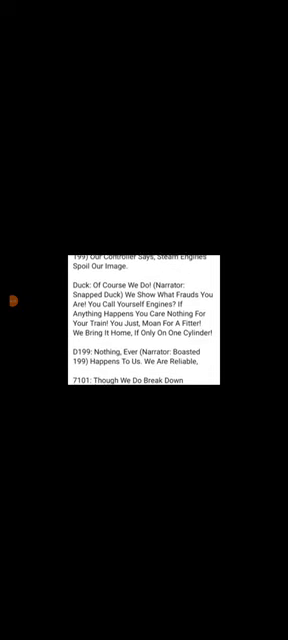
scroll(down, 3)
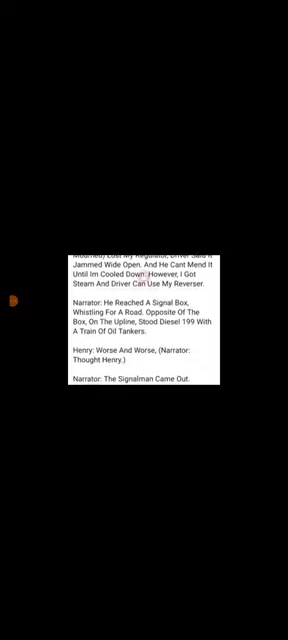
scroll(down, 3)
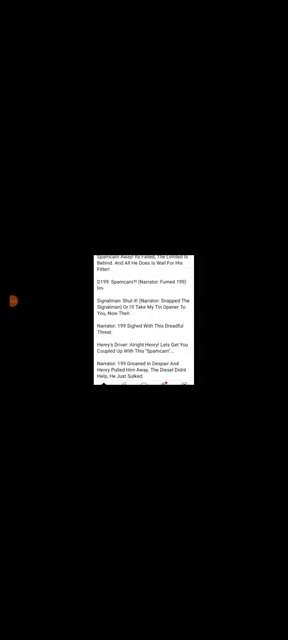
scroll(up, 3)
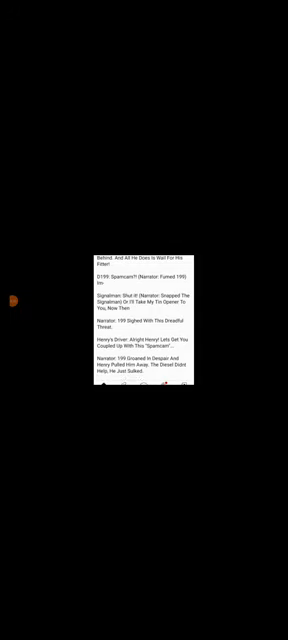
scroll(up, 3)
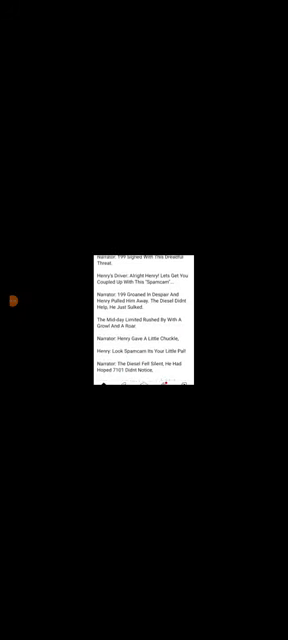
scroll(up, 3)
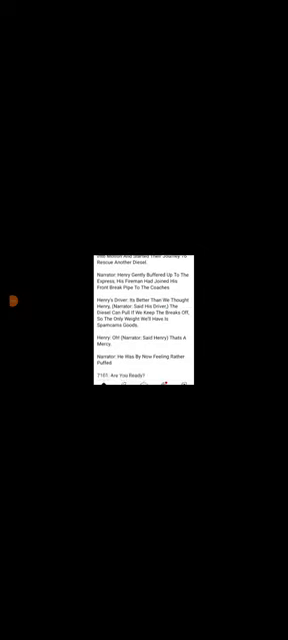
scroll(down, 3)
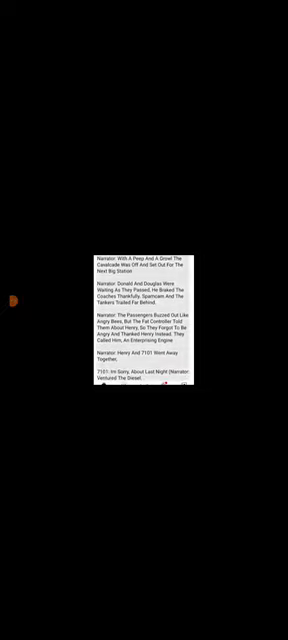
scroll(down, 3)
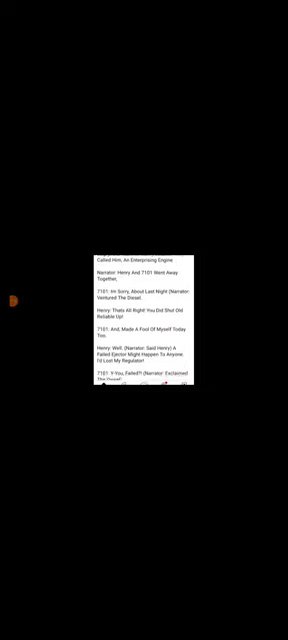
scroll(down, 3)
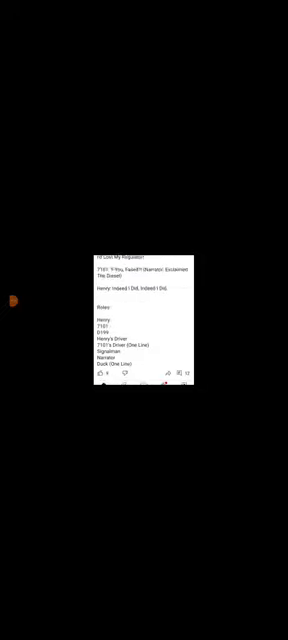
scroll(up, 3)
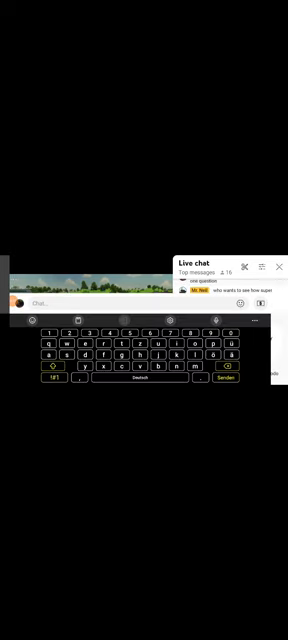
Focus the Live chat input field and type the first letter 'e'.
text(e)
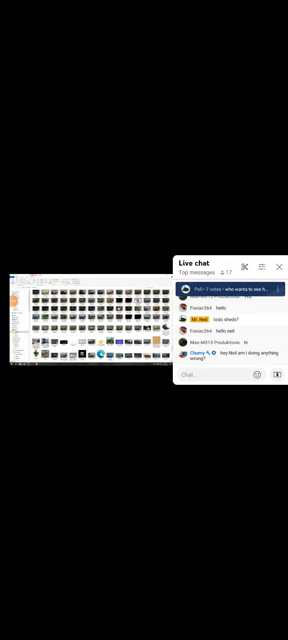
Scroll the Live chat panel to read new messages and the 13-vote poll.
scroll(down, 3)
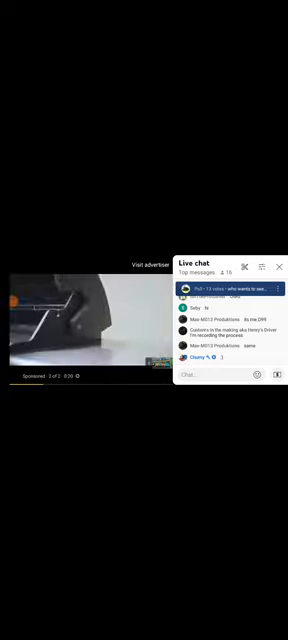
Draft the live chat message "shout out to chi".
click(215, 320)
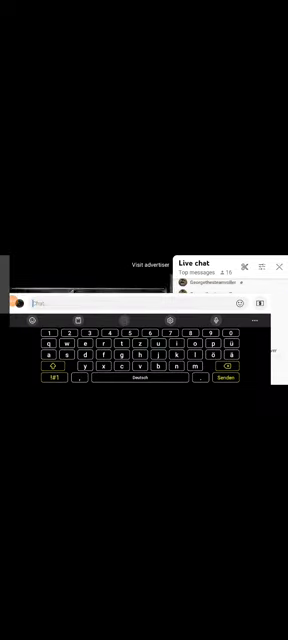
text(hout out to)
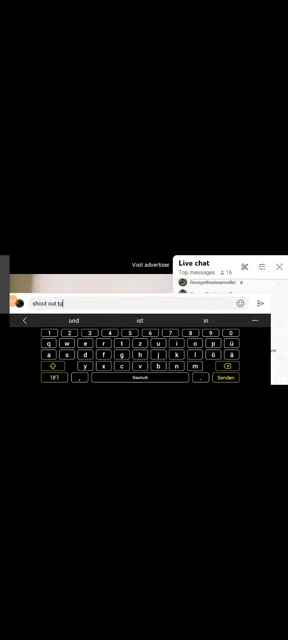
text(chi)
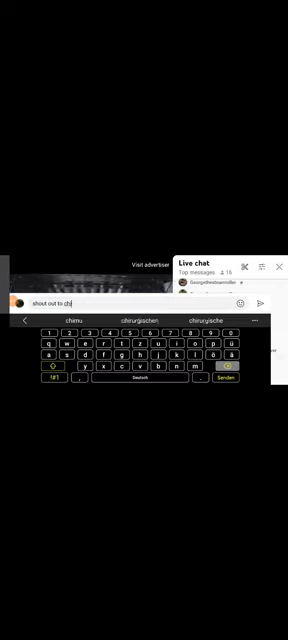